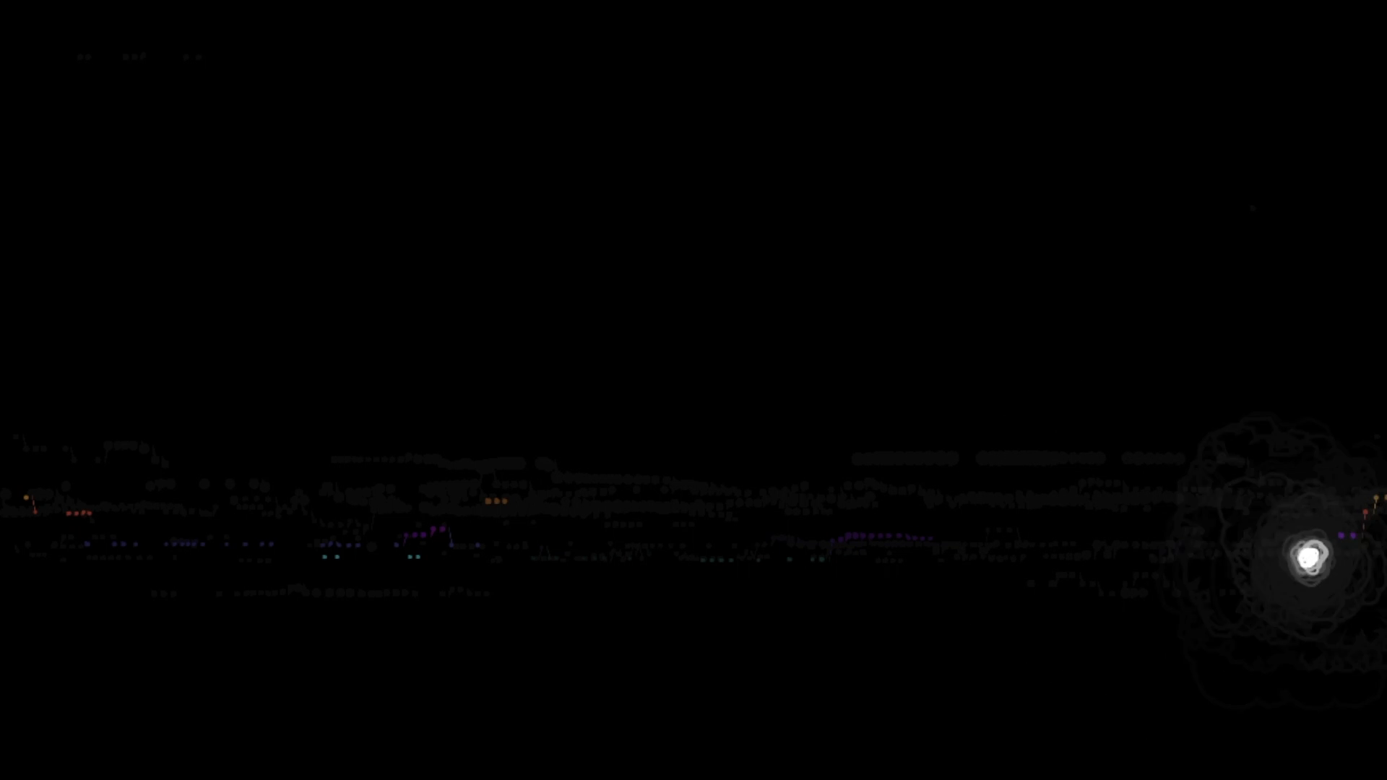
mouse_move(190, 558)
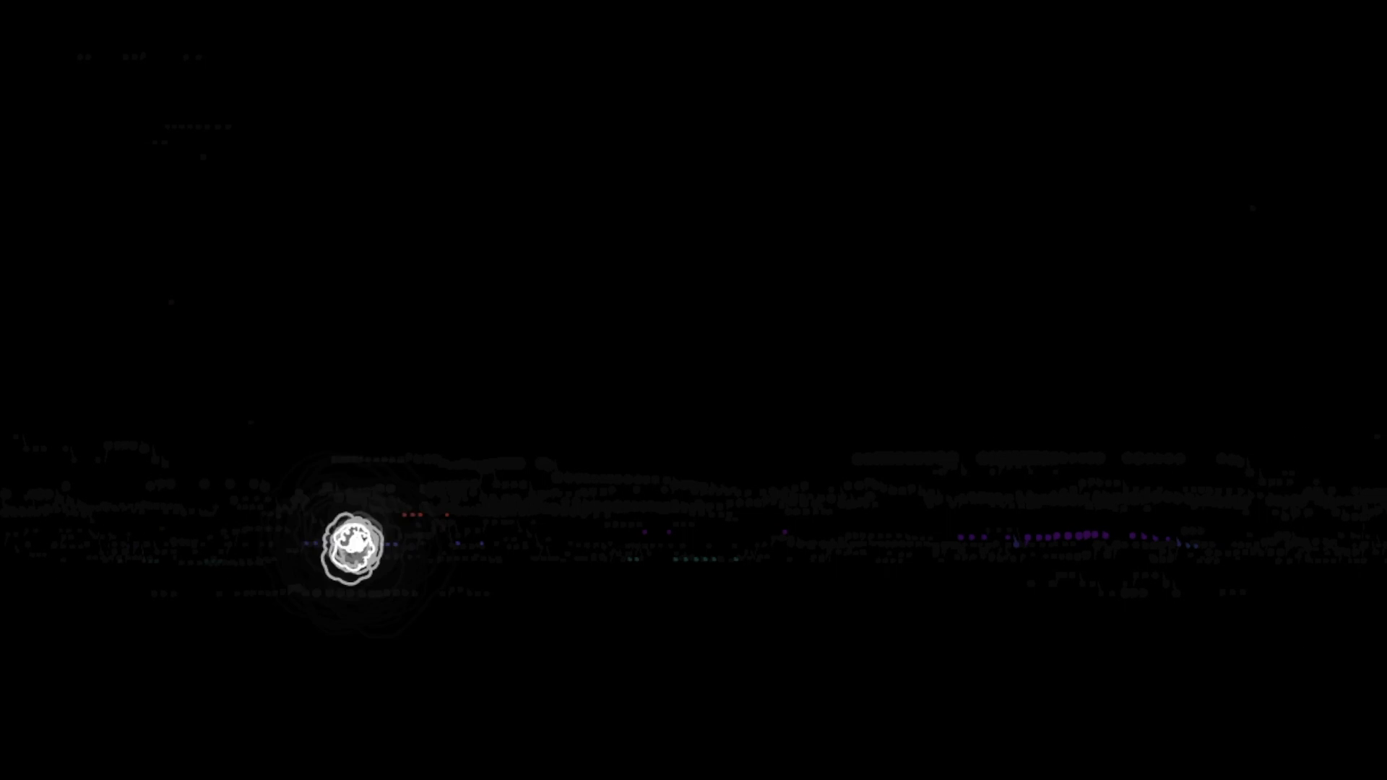
left_click_drag(354, 545, 601, 549)
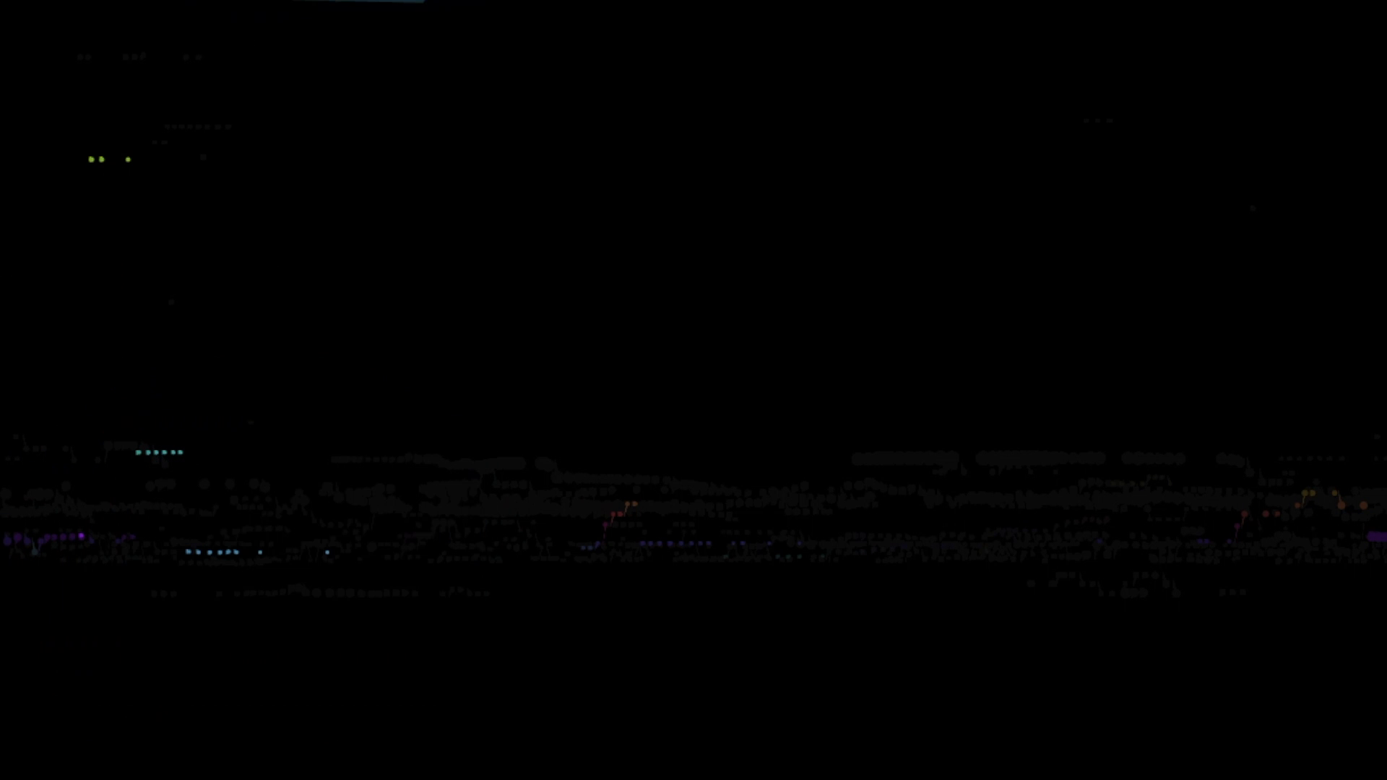
left_click(626, 555)
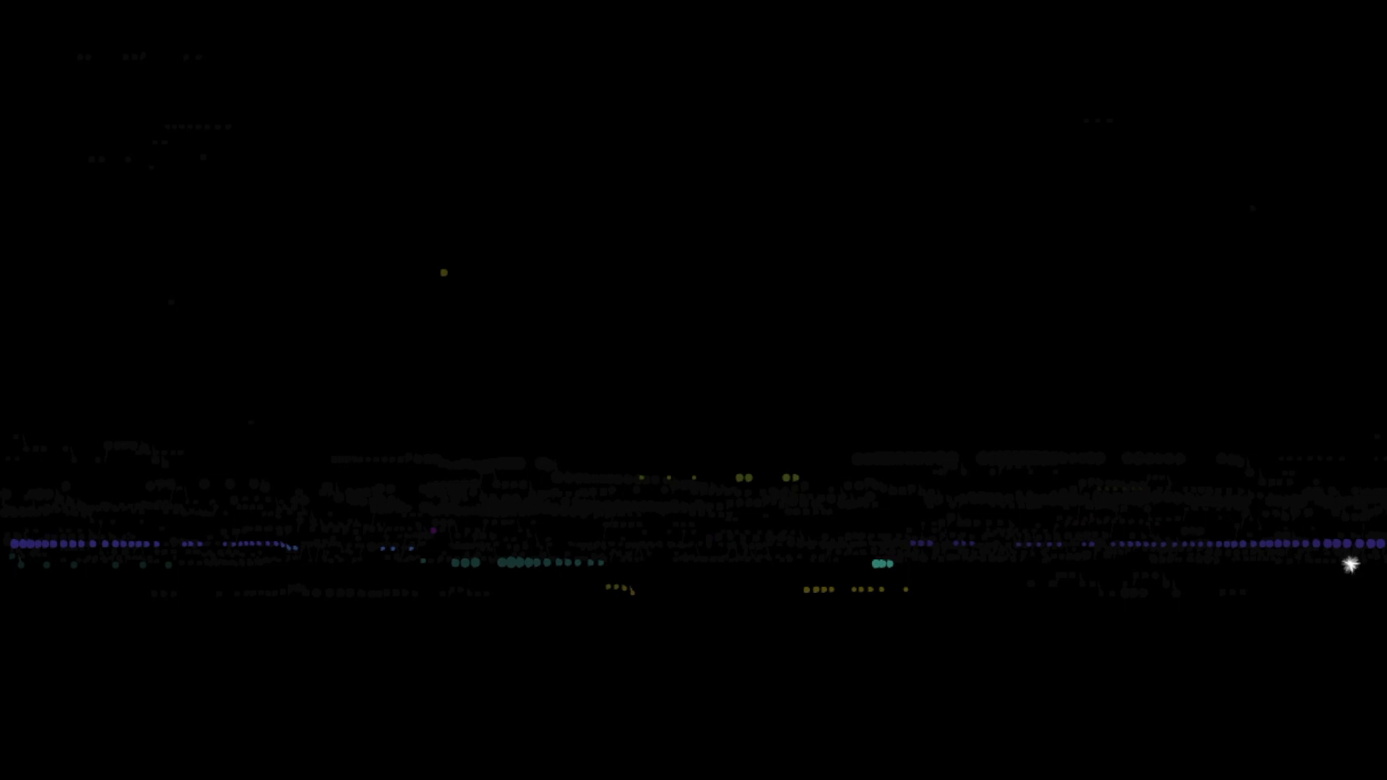
mouse_move(229, 565)
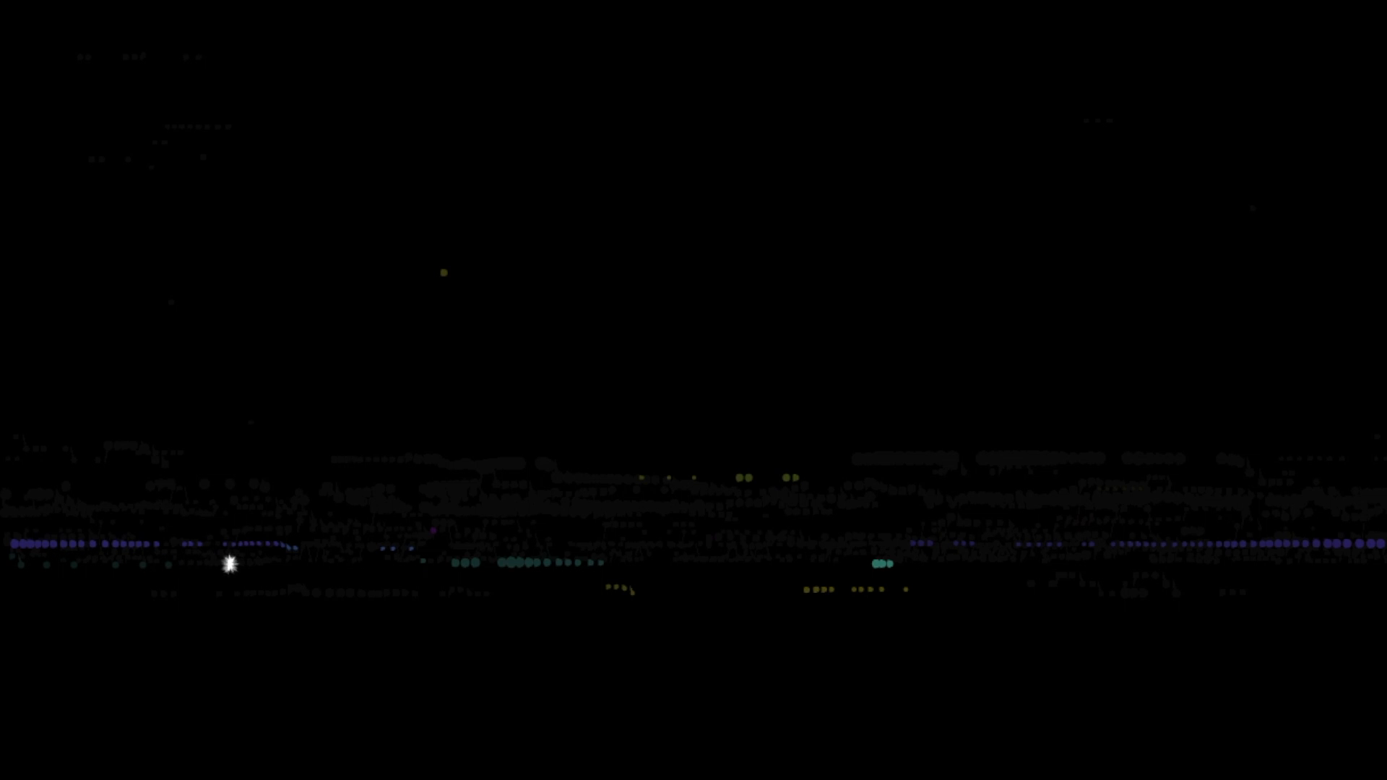